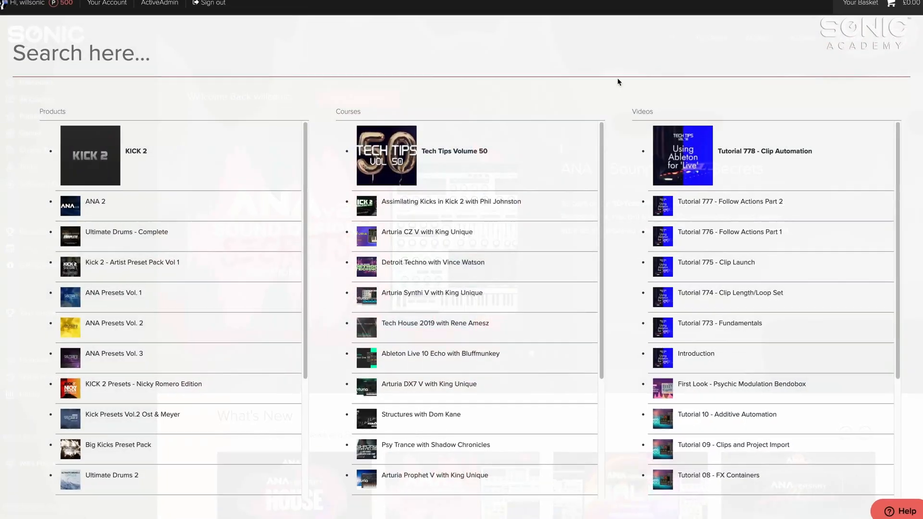
text(Bit)
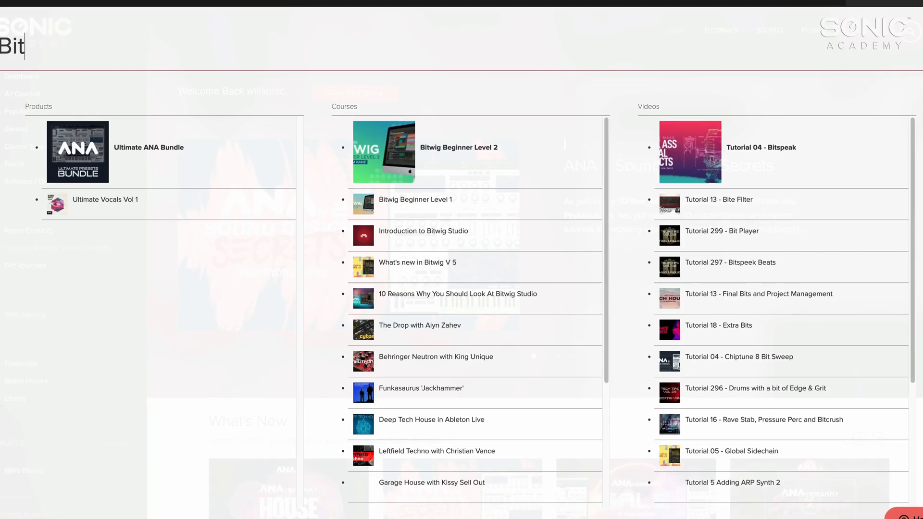